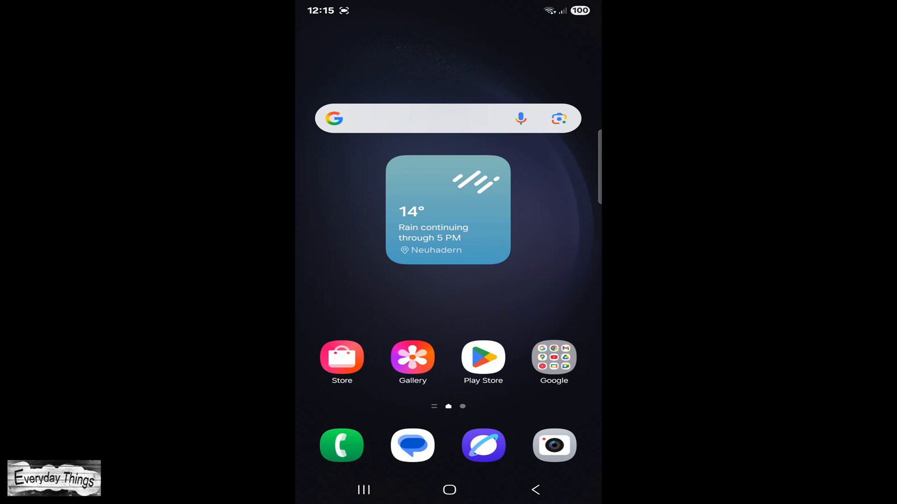
Launch Chrome from the Google apps folder on the home screen.
left_click(553, 358)
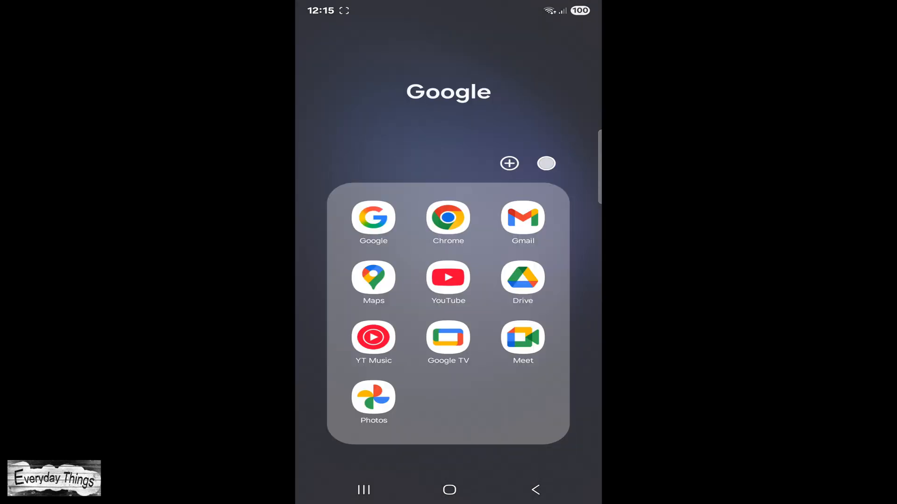
left_click(373, 222)
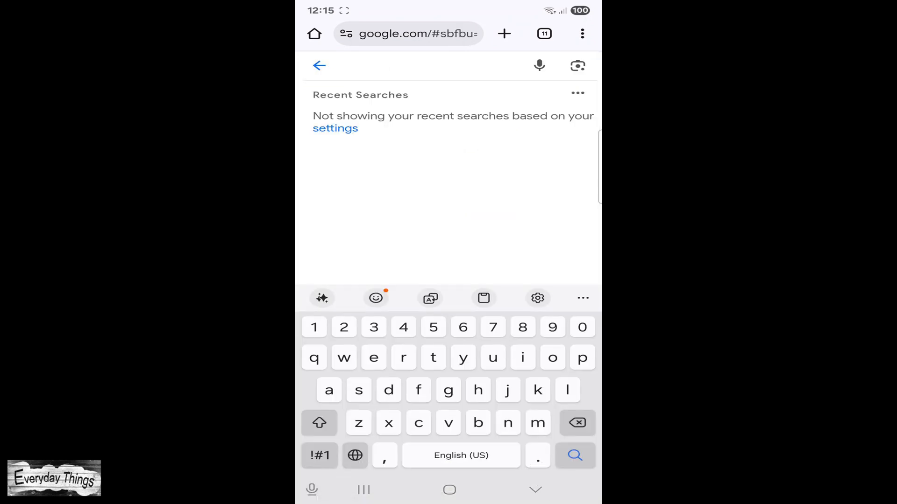
Search Google for "whatsapp apk" and open WhatsApp.com's Download WhatsApp for Android result.
type("whatsapp apk")
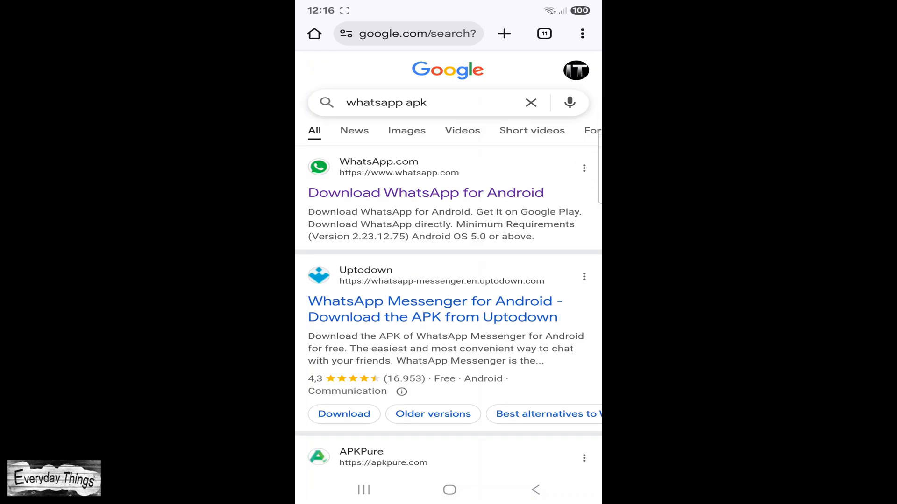
left_click(426, 193)
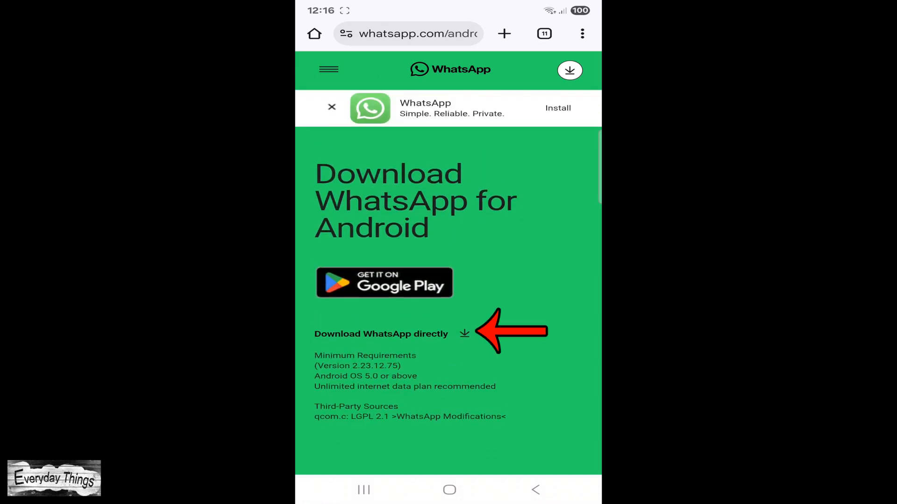
Download WhatsApp.apk directly, confirming 'Download anyway' on the harmful-file warning.
left_click(464, 333)
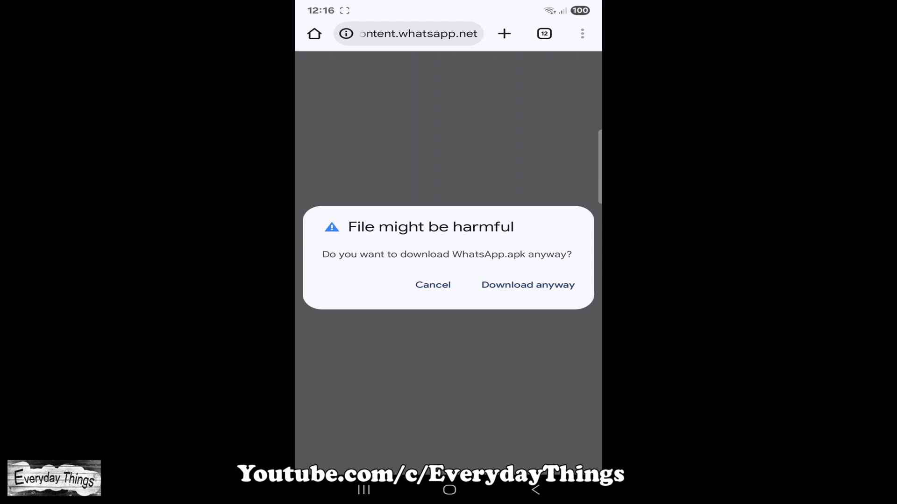
left_click(526, 285)
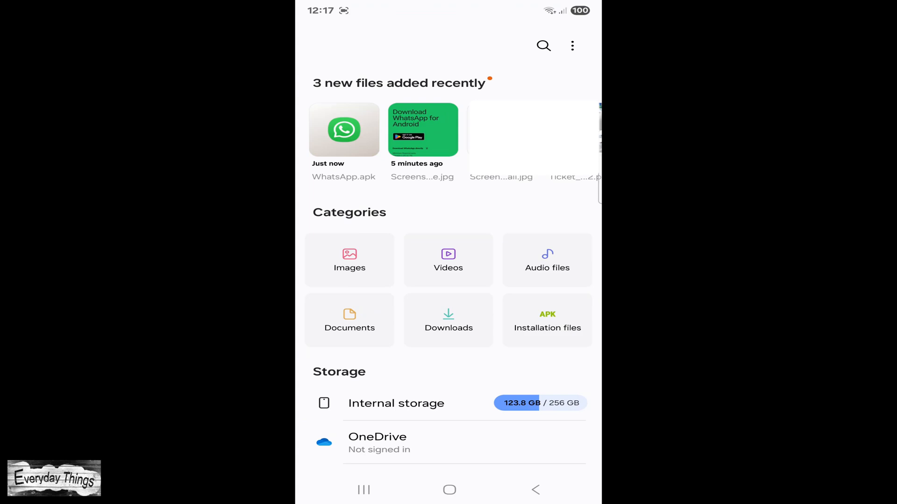
Start installing WhatsApp.apk, allow My Files to install unknown apps, then go Home.
left_click(344, 130)
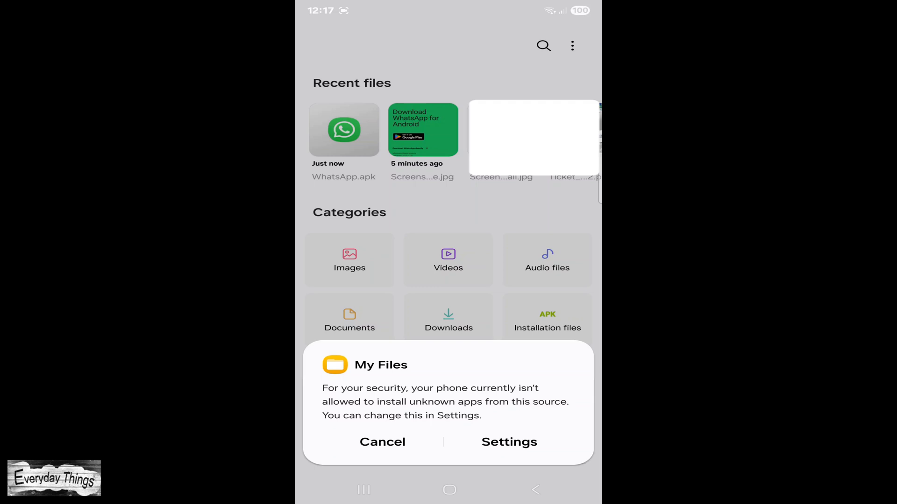
left_click(508, 442)
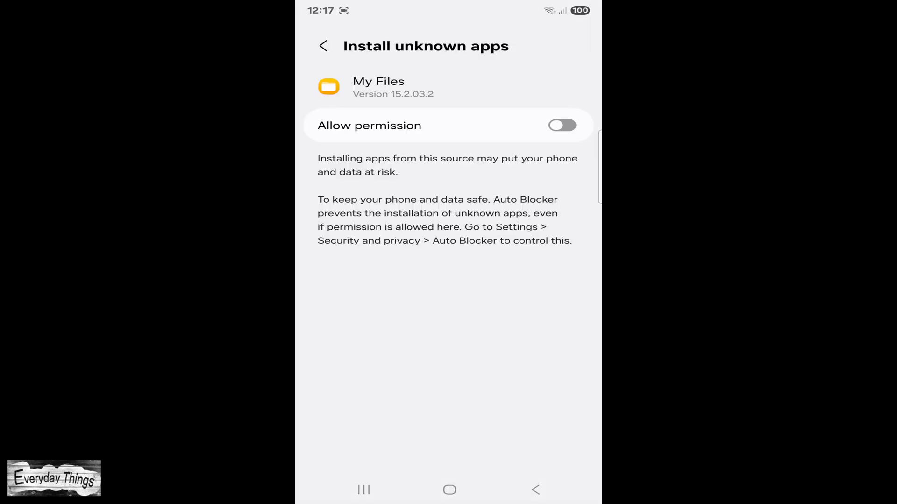
left_click(561, 125)
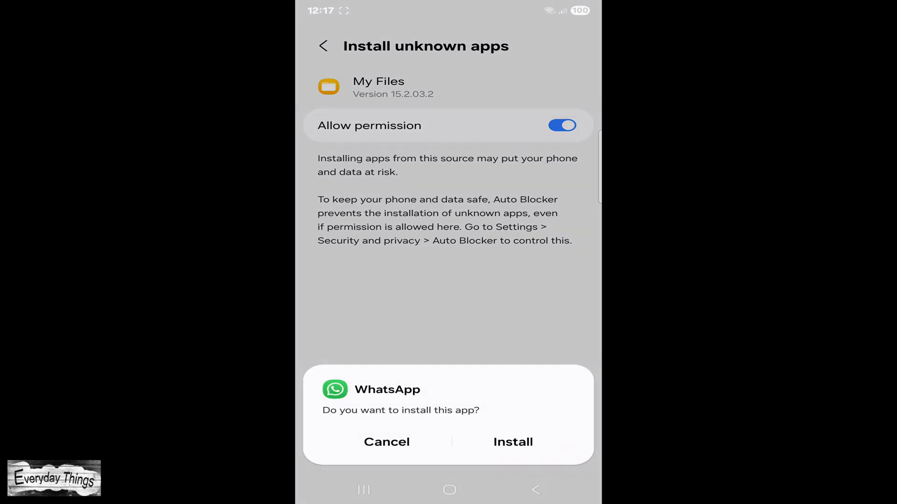
left_click(512, 441)
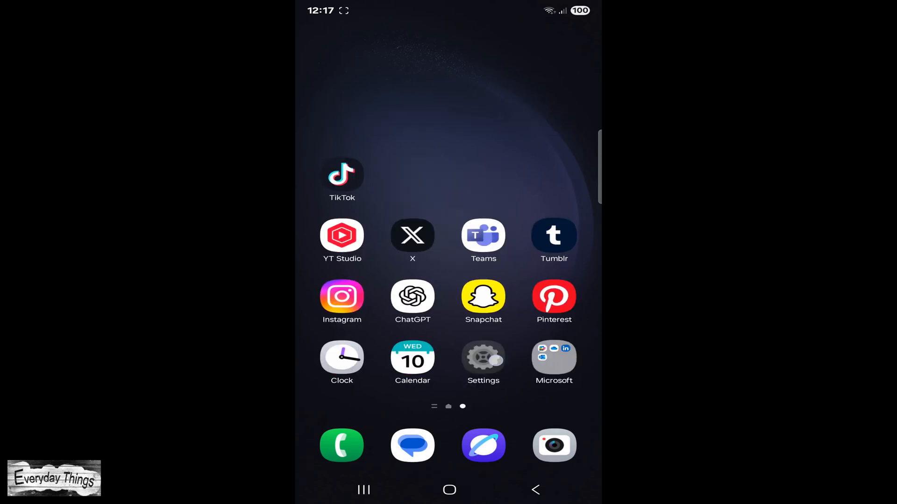
Toggle Auto Blocker in Settings > Security and privacy so the install can proceed.
left_click(483, 359)
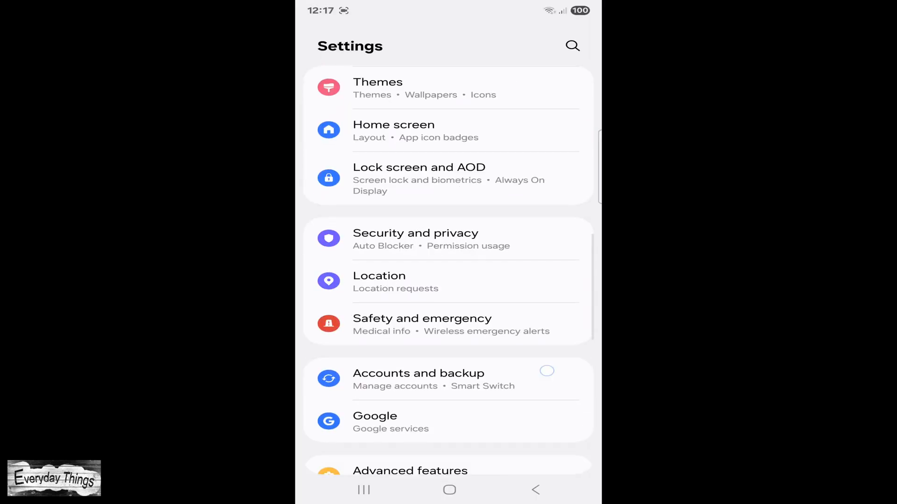
left_click(414, 240)
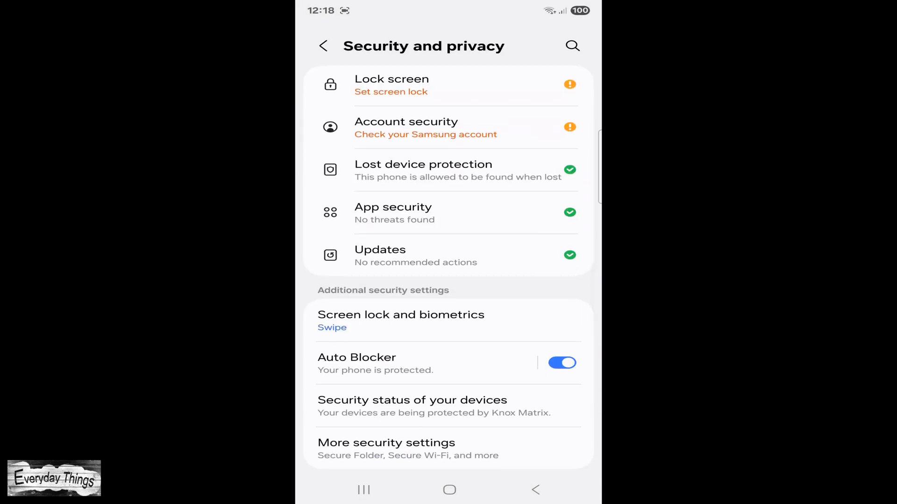
left_click(562, 362)
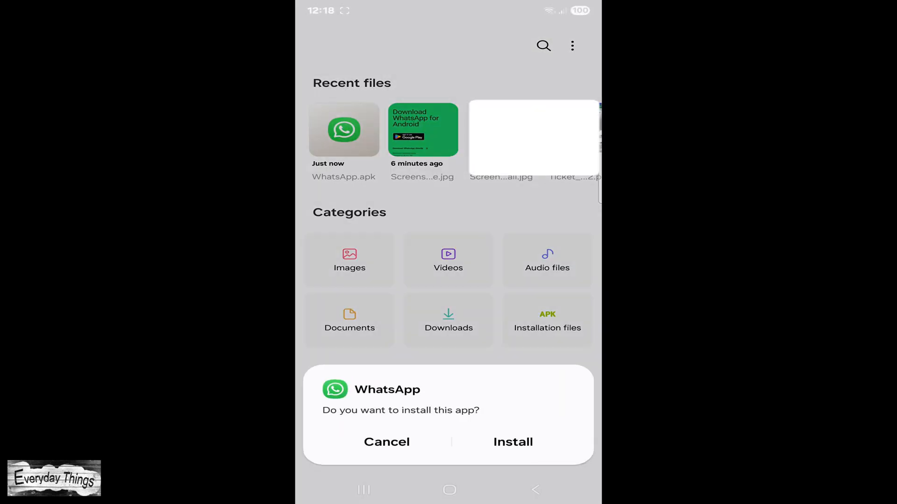
Install WhatsApp from the prompt and open it on its welcome screen.
left_click(513, 442)
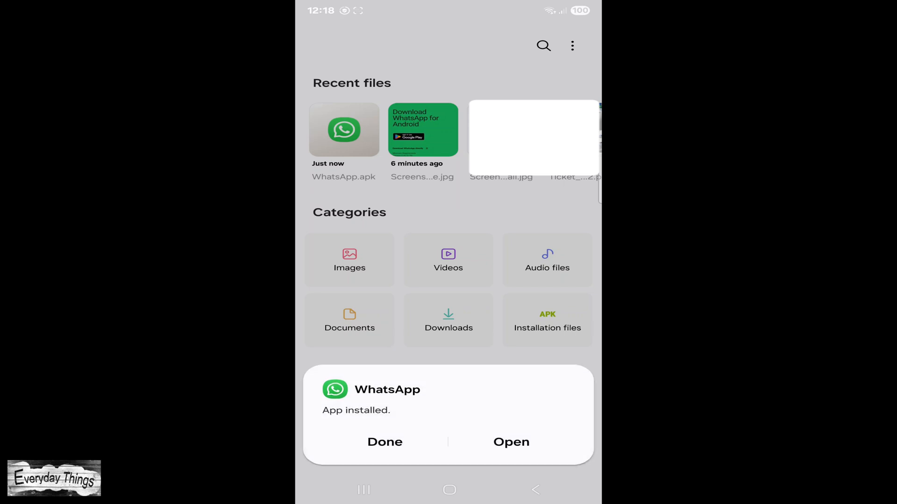
left_click(510, 442)
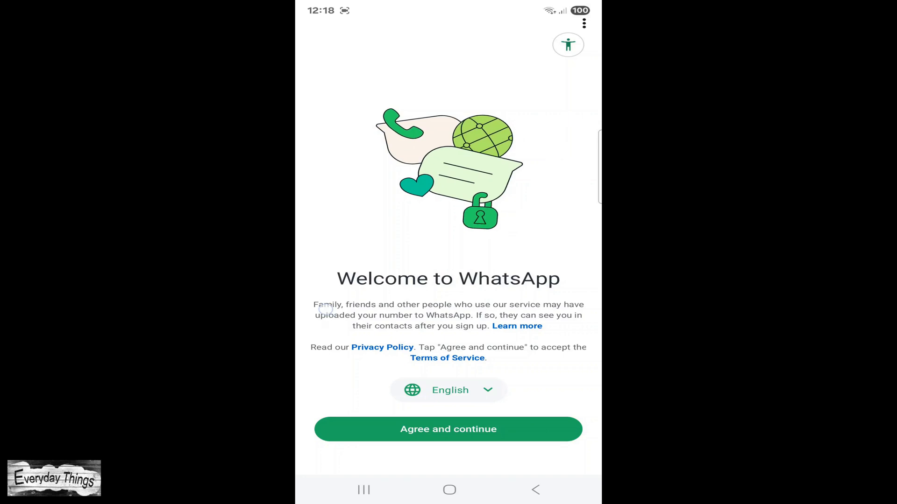
Agree to WhatsApp's terms and handle the notification prompt, reaching phone-number entry with +49.
left_click(447, 428)
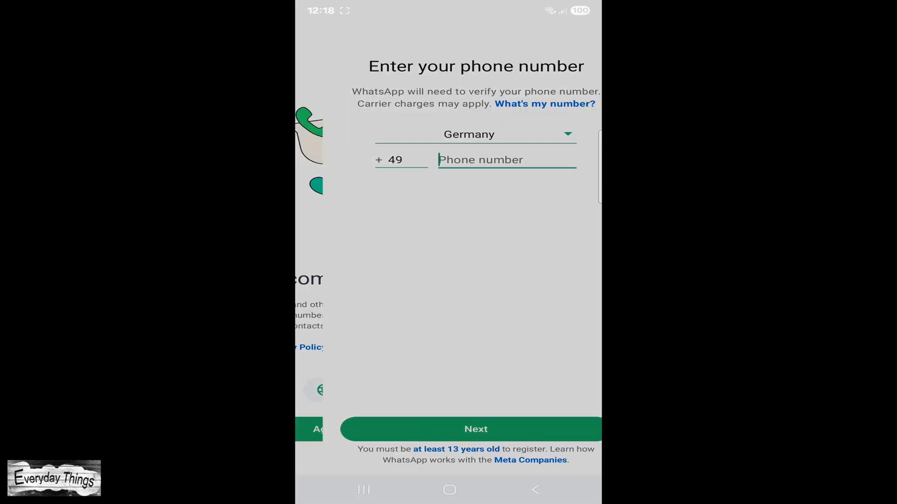
left_click(475, 430)
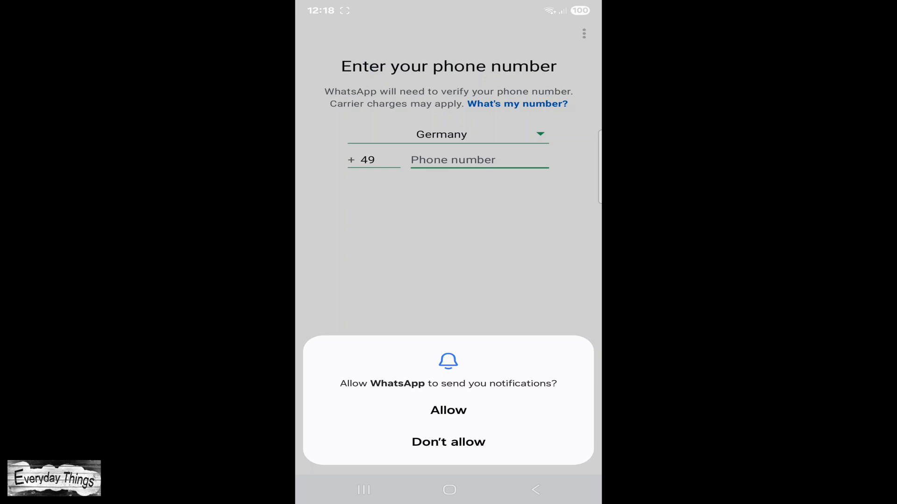
left_click(479, 160)
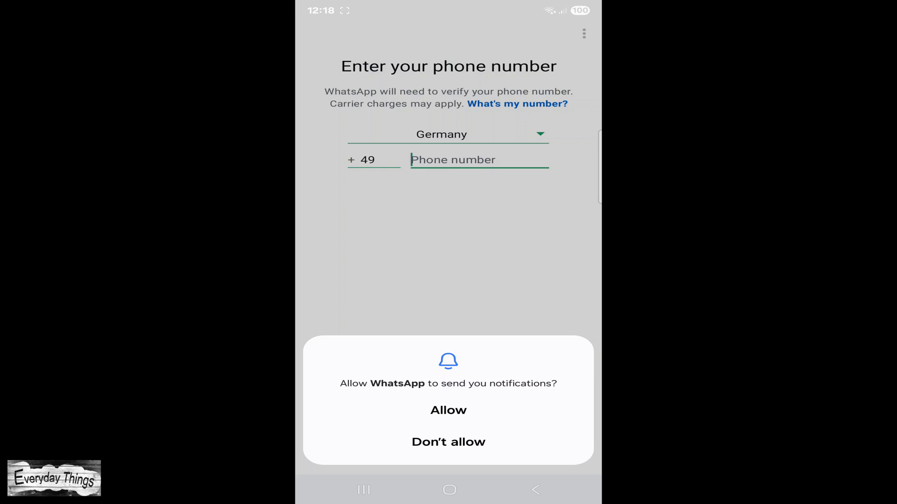